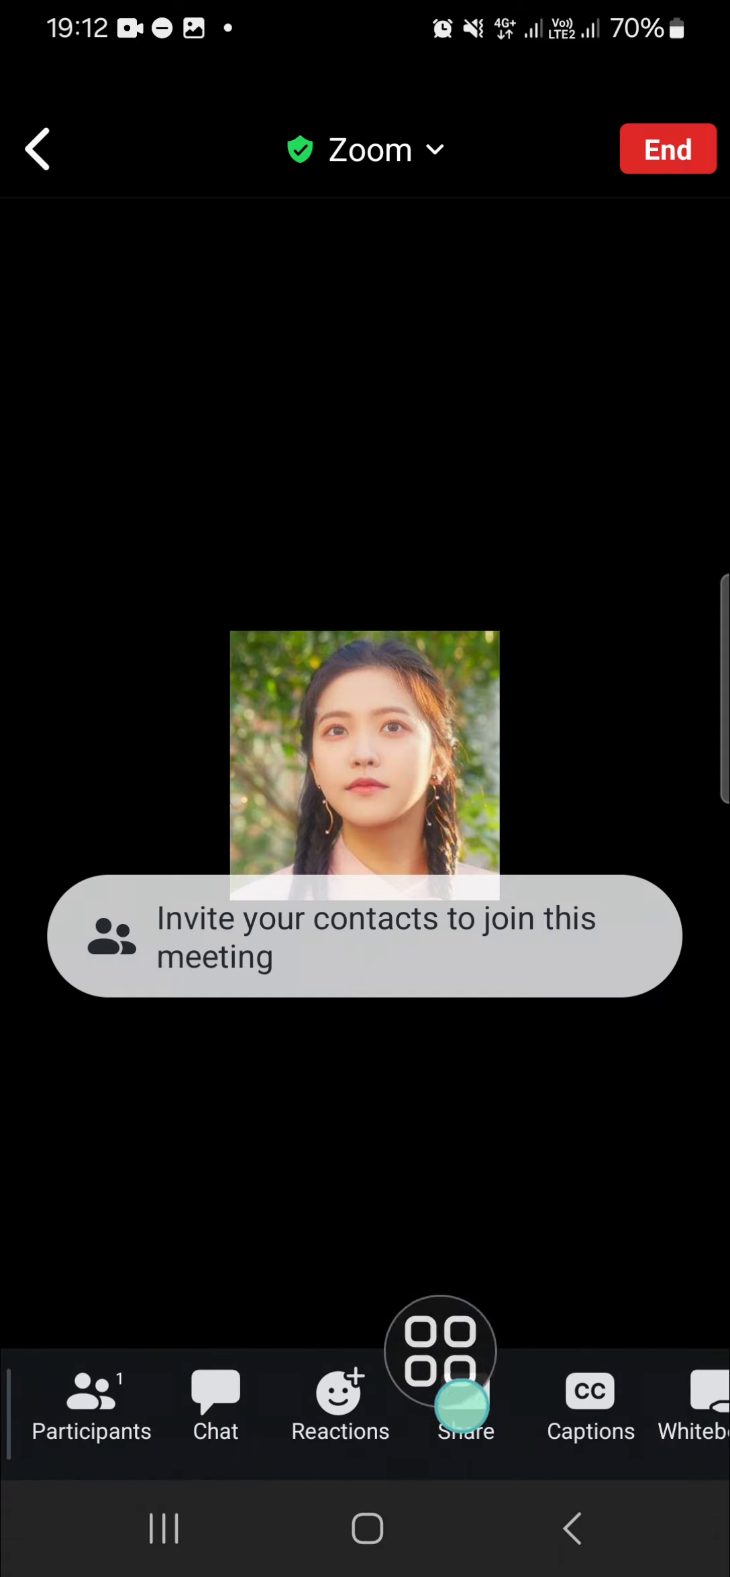
Choose Screen from the Share options and confirm Start now to begin casting the phone's display
{"action": "left_click", "coordinate": [464, 1409]}
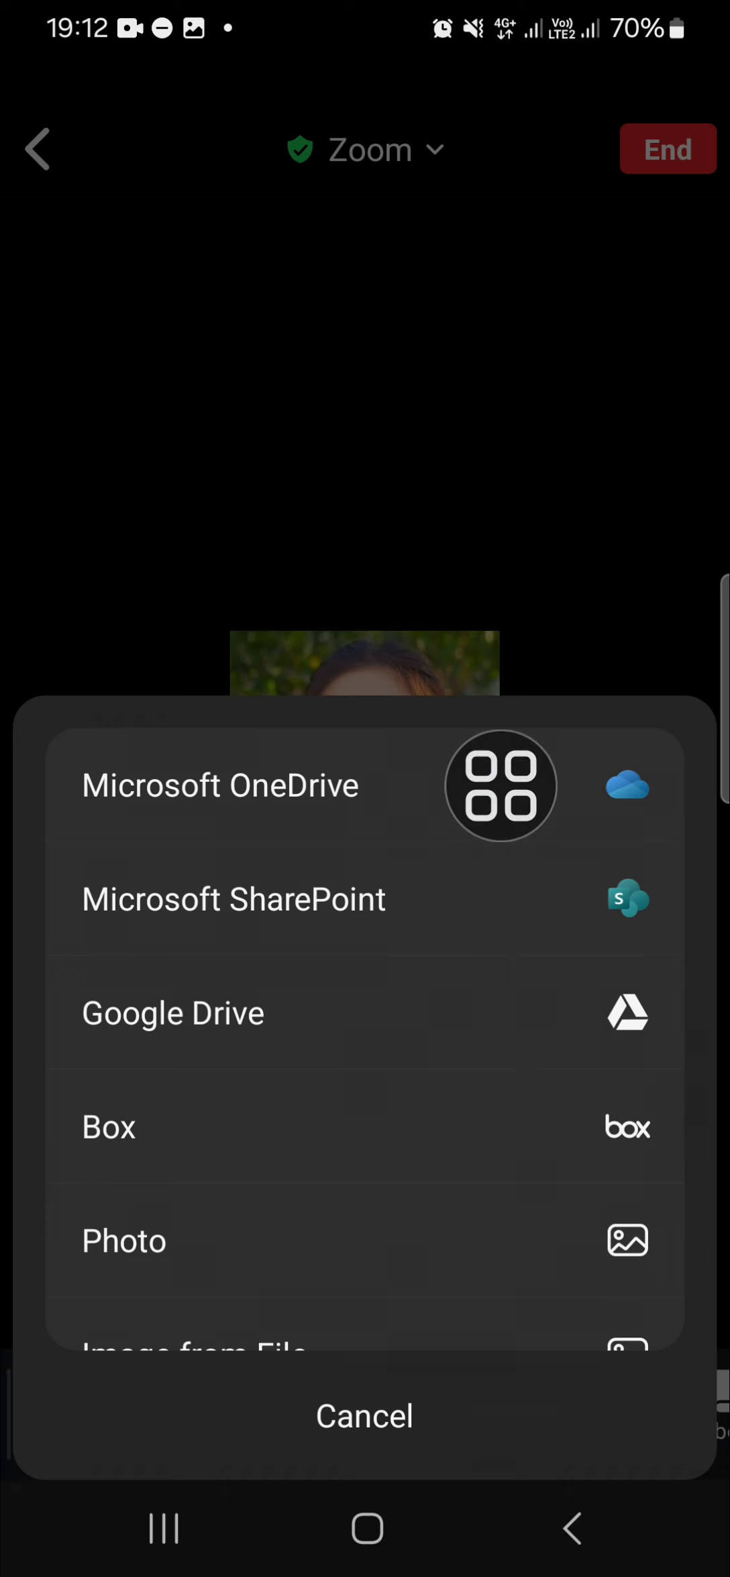
{"action": "scroll", "scroll_direction": "down", "scroll_amount": 3}
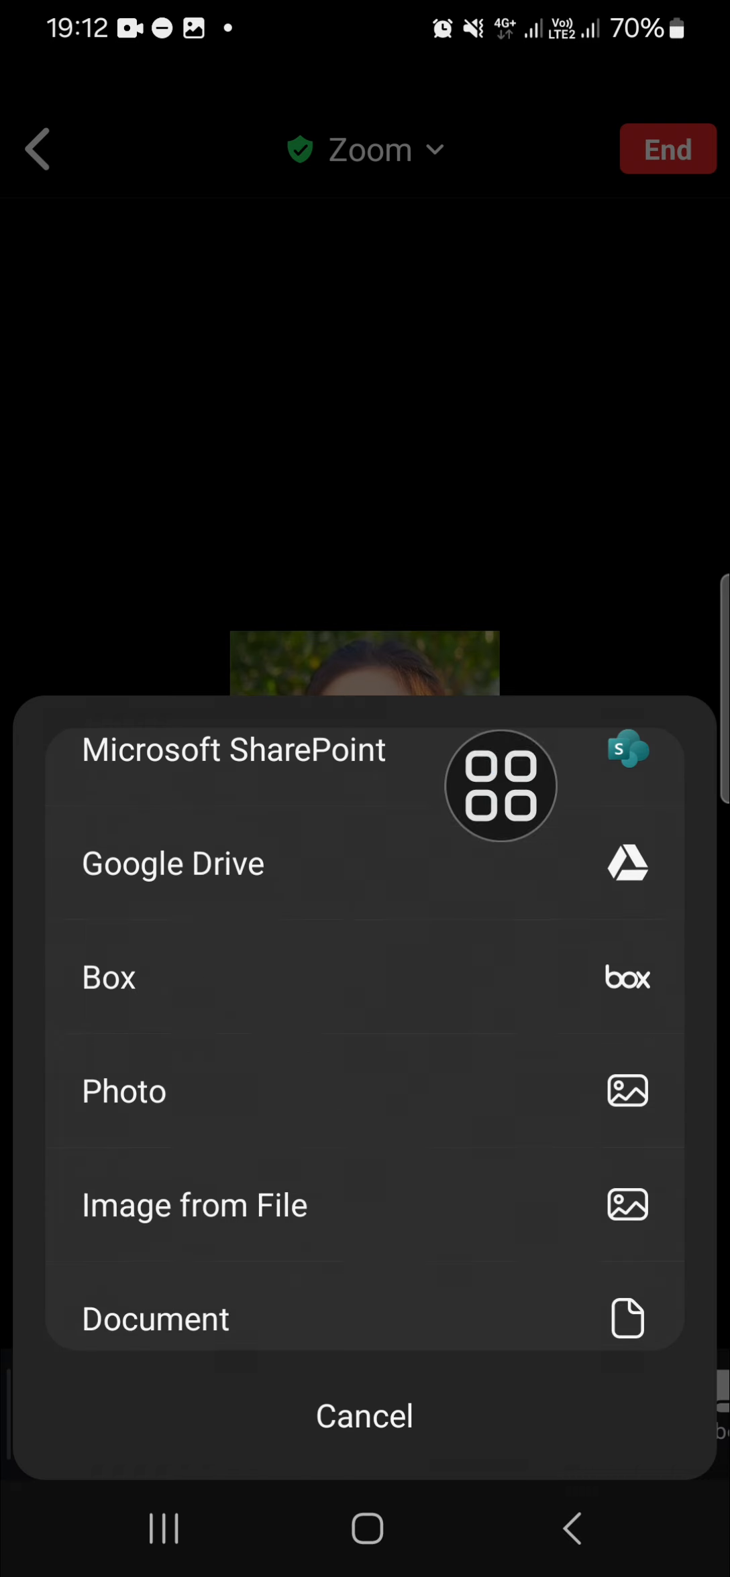
{"action": "scroll", "scroll_direction": "down", "scroll_amount": 3}
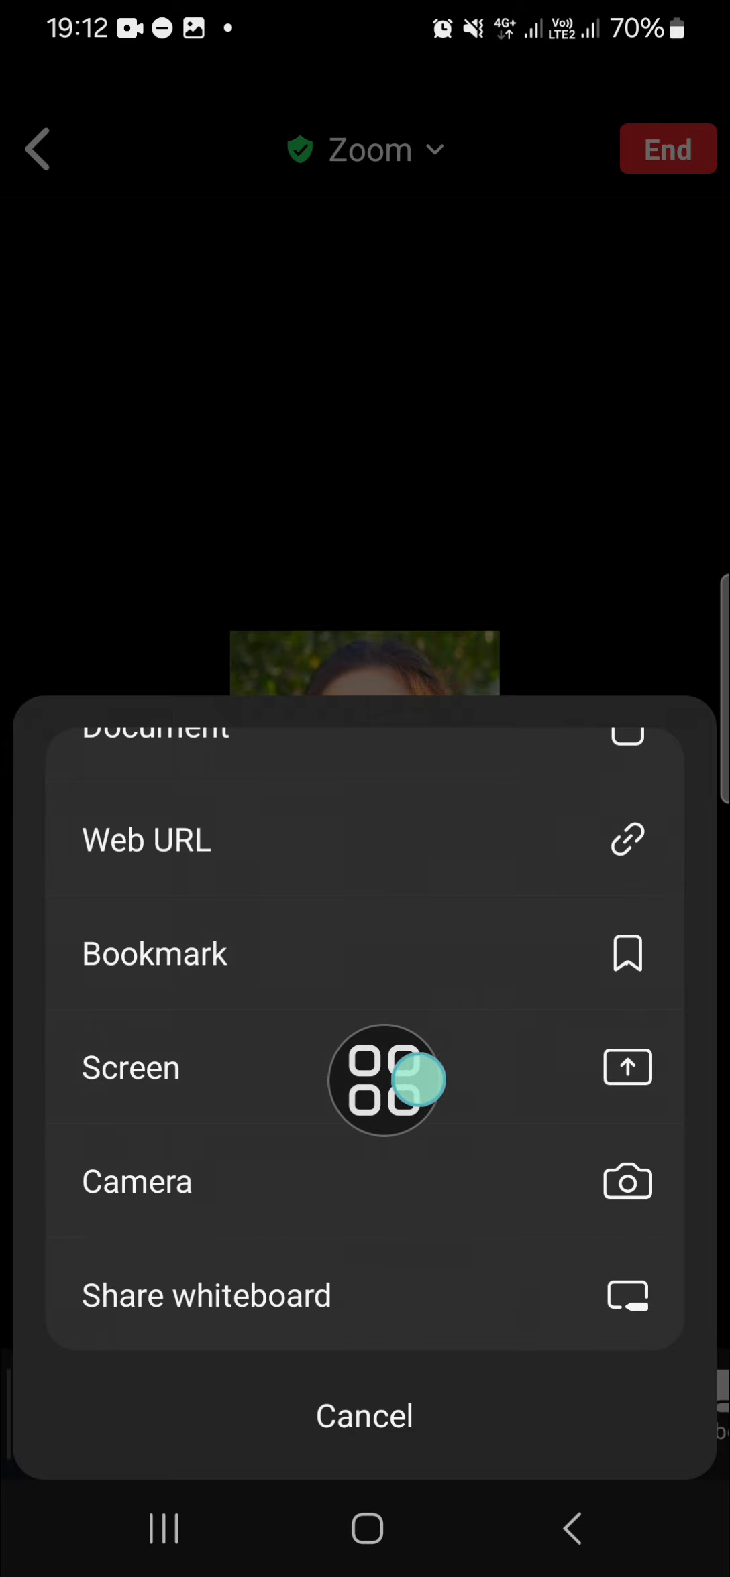
{"action": "left_click", "coordinate": [130, 1068]}
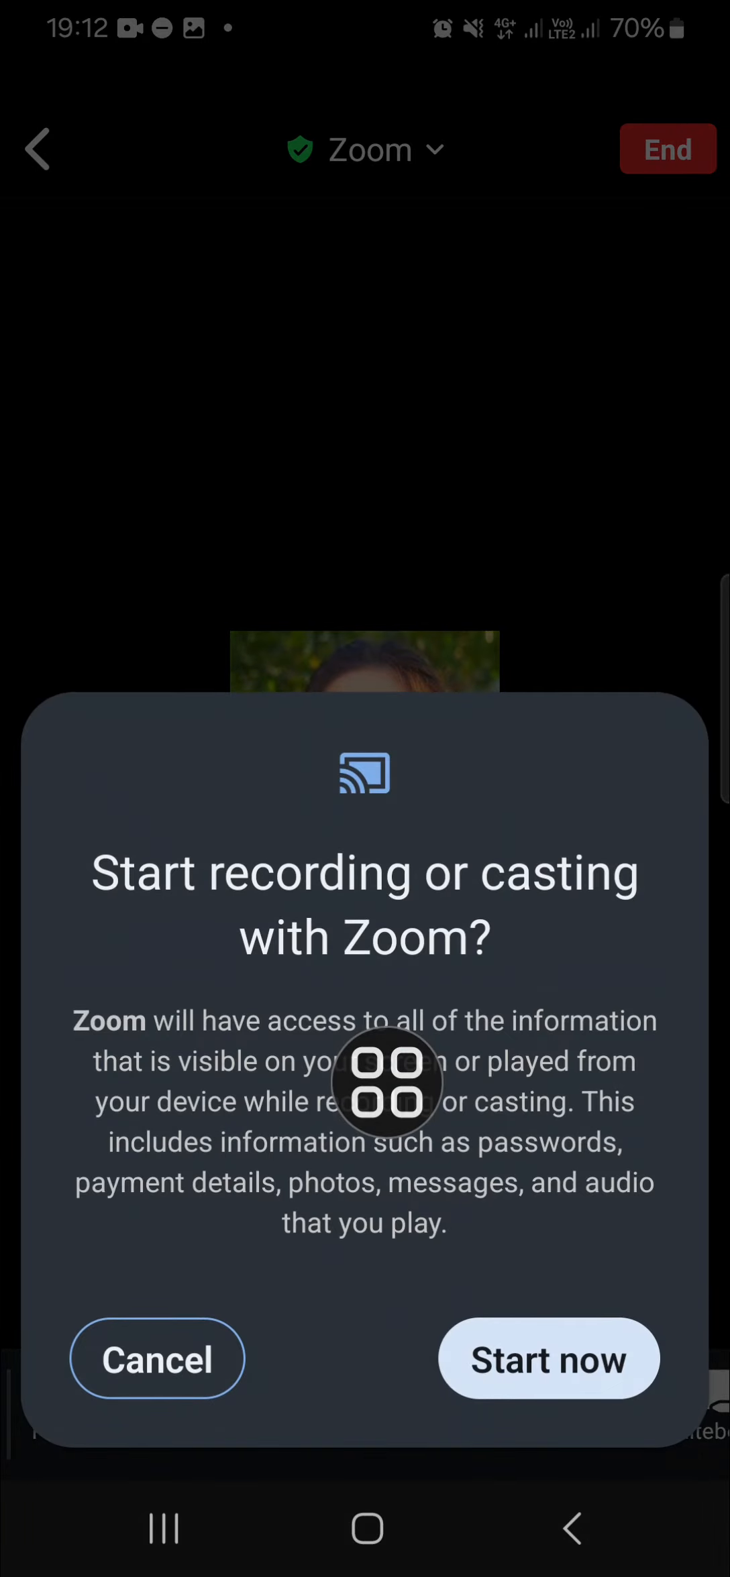
{"action": "left_click", "coordinate": [549, 1359]}
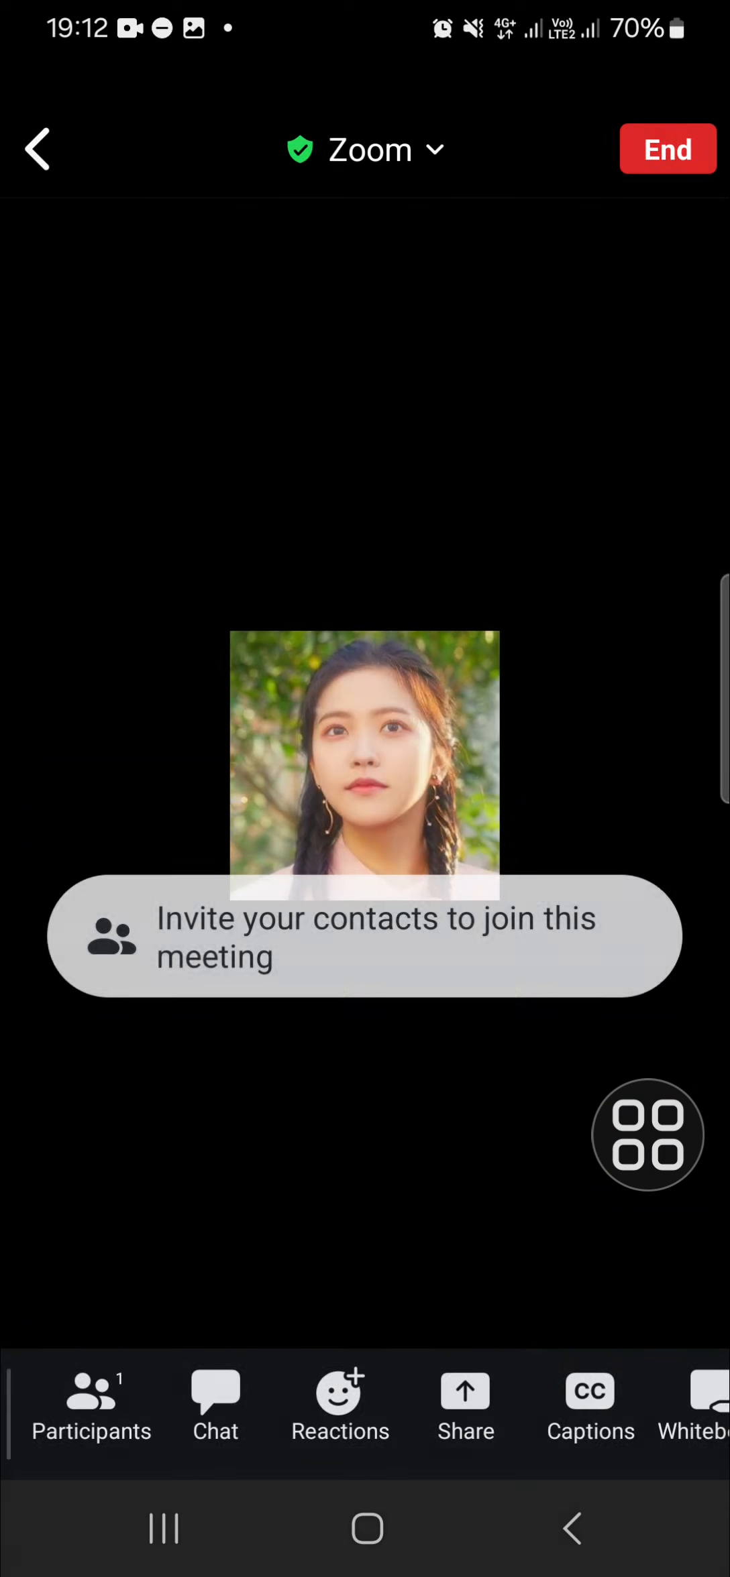